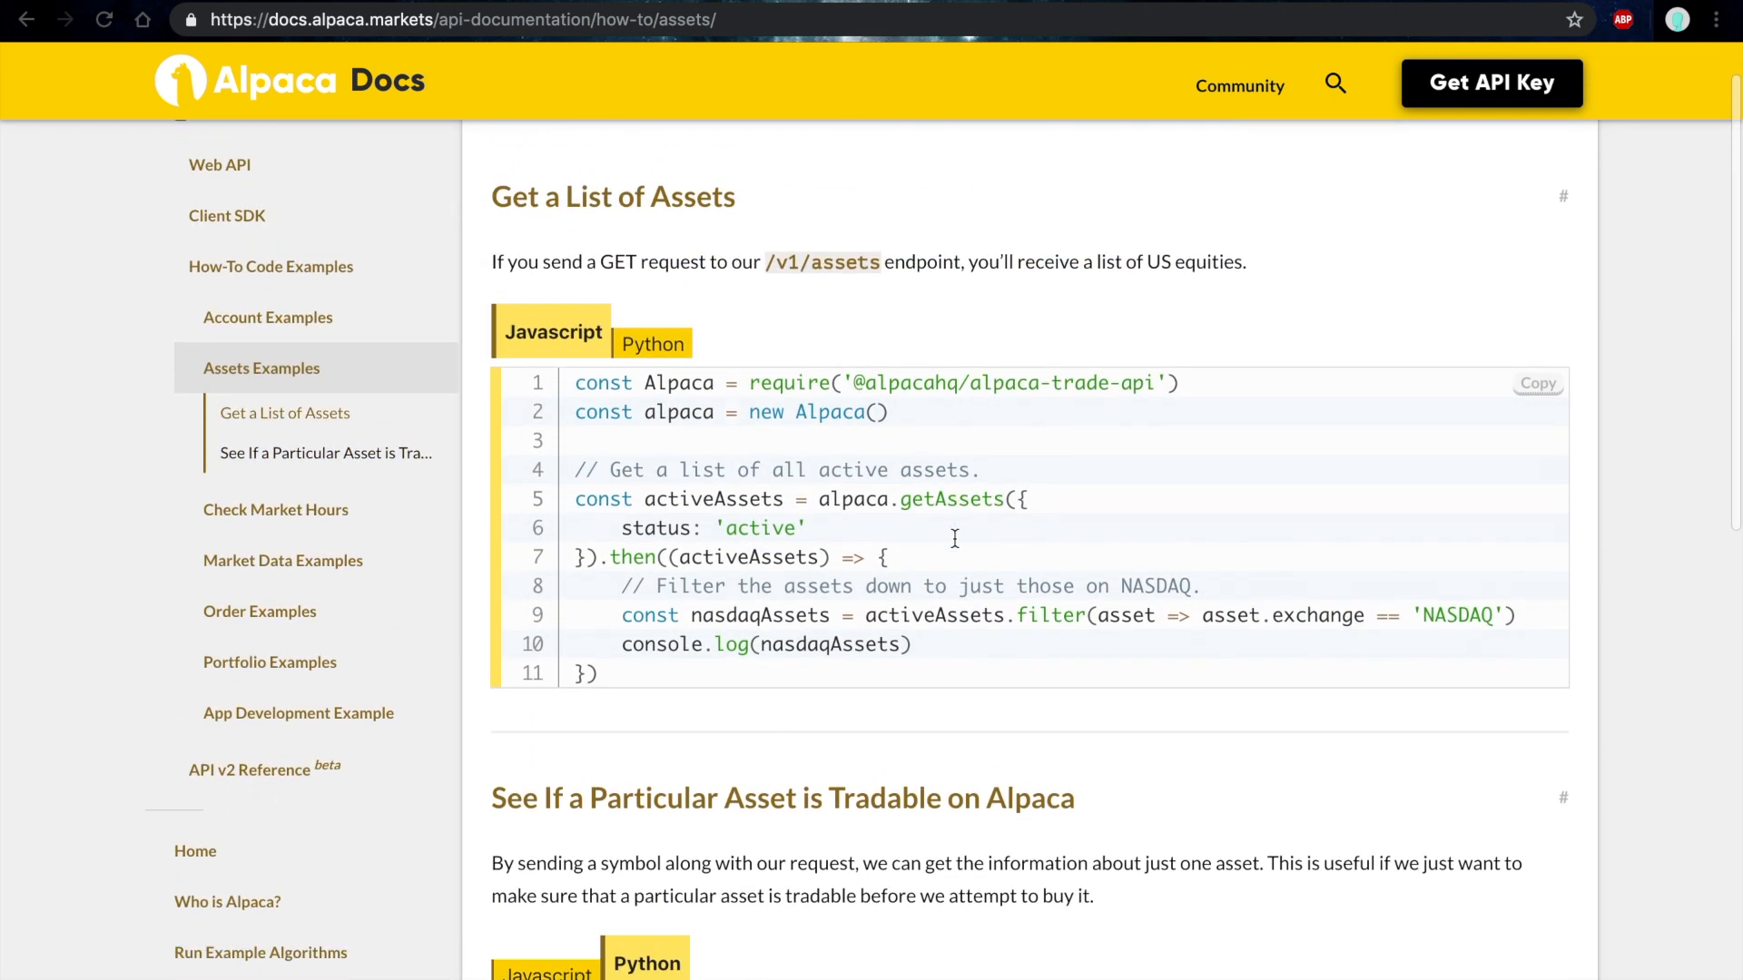
# Scroll Alpaca Docs to the Python example checking whether an asset is tradable.
pyautogui.scroll(-3)
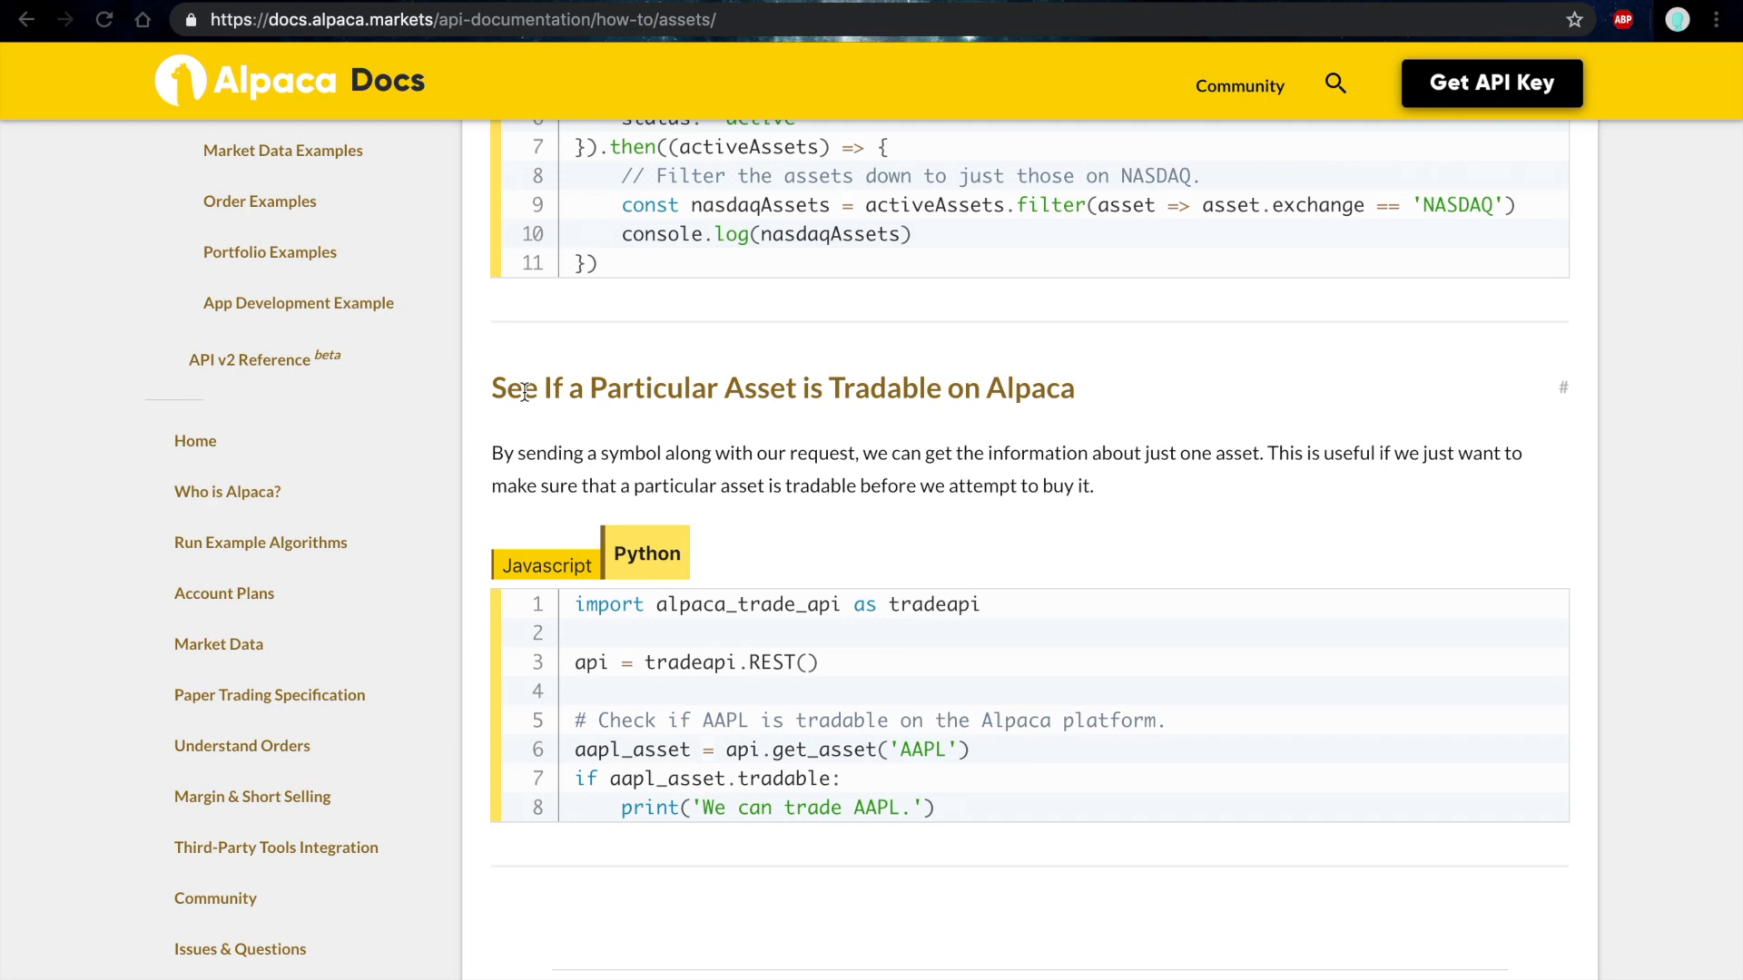
pyautogui.click(1528, 605)
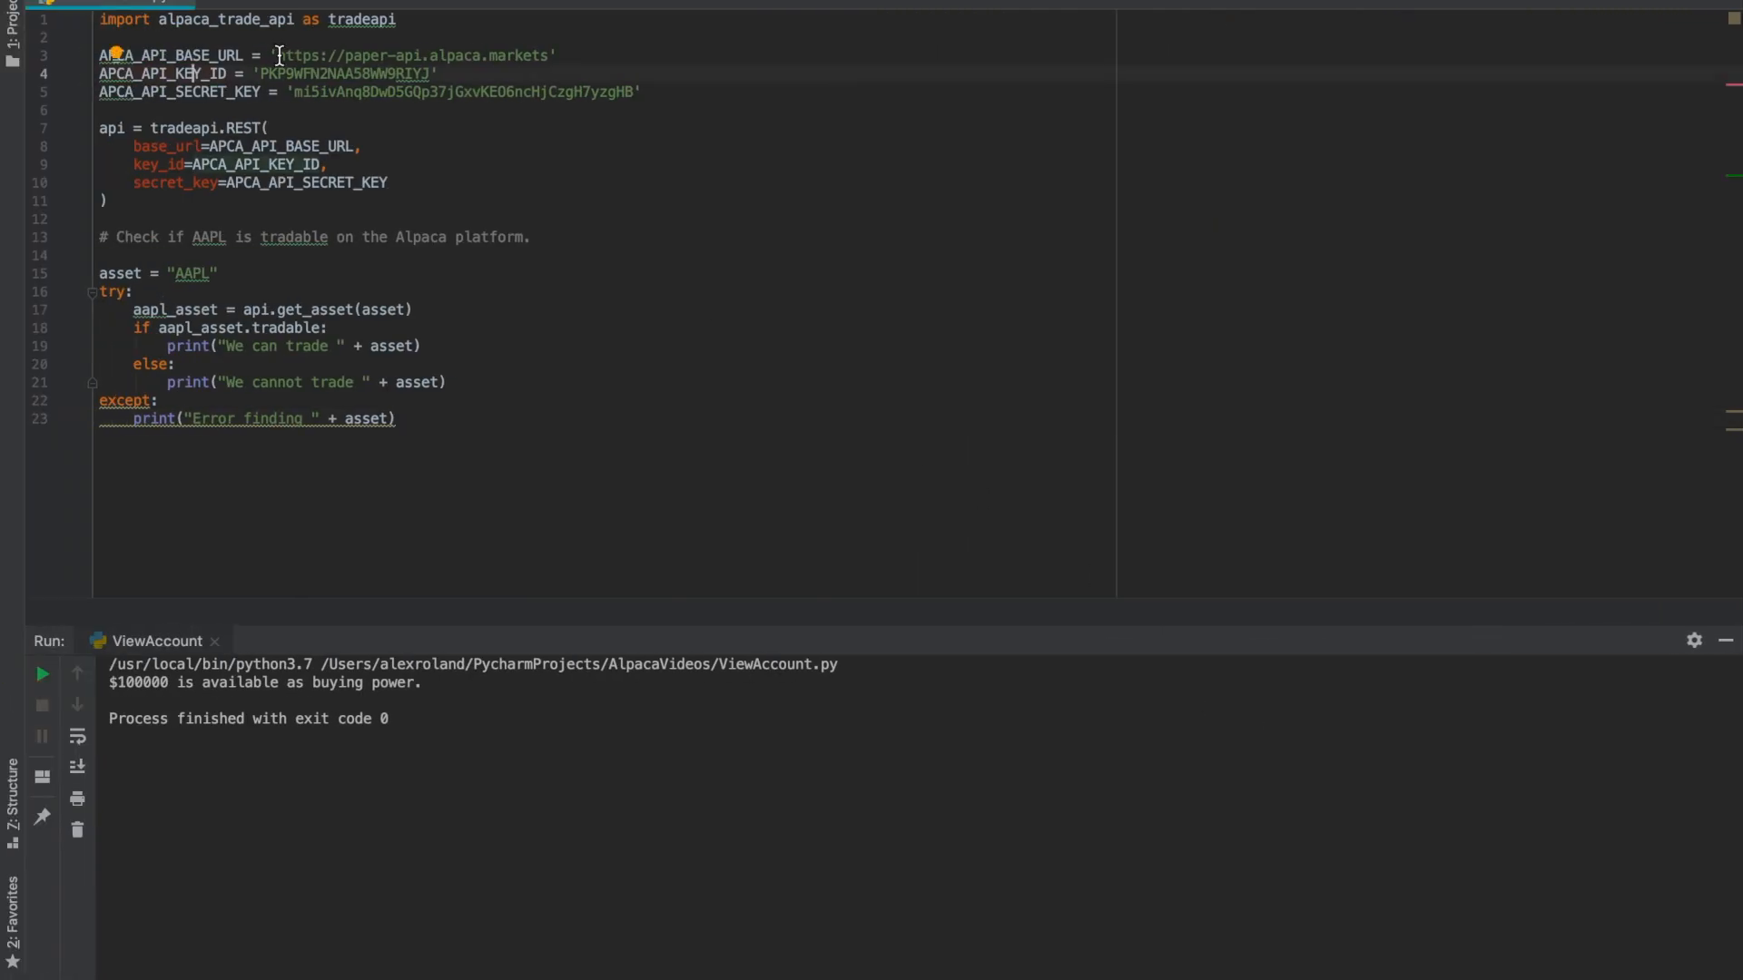
pyautogui.moveTo(397, 58)
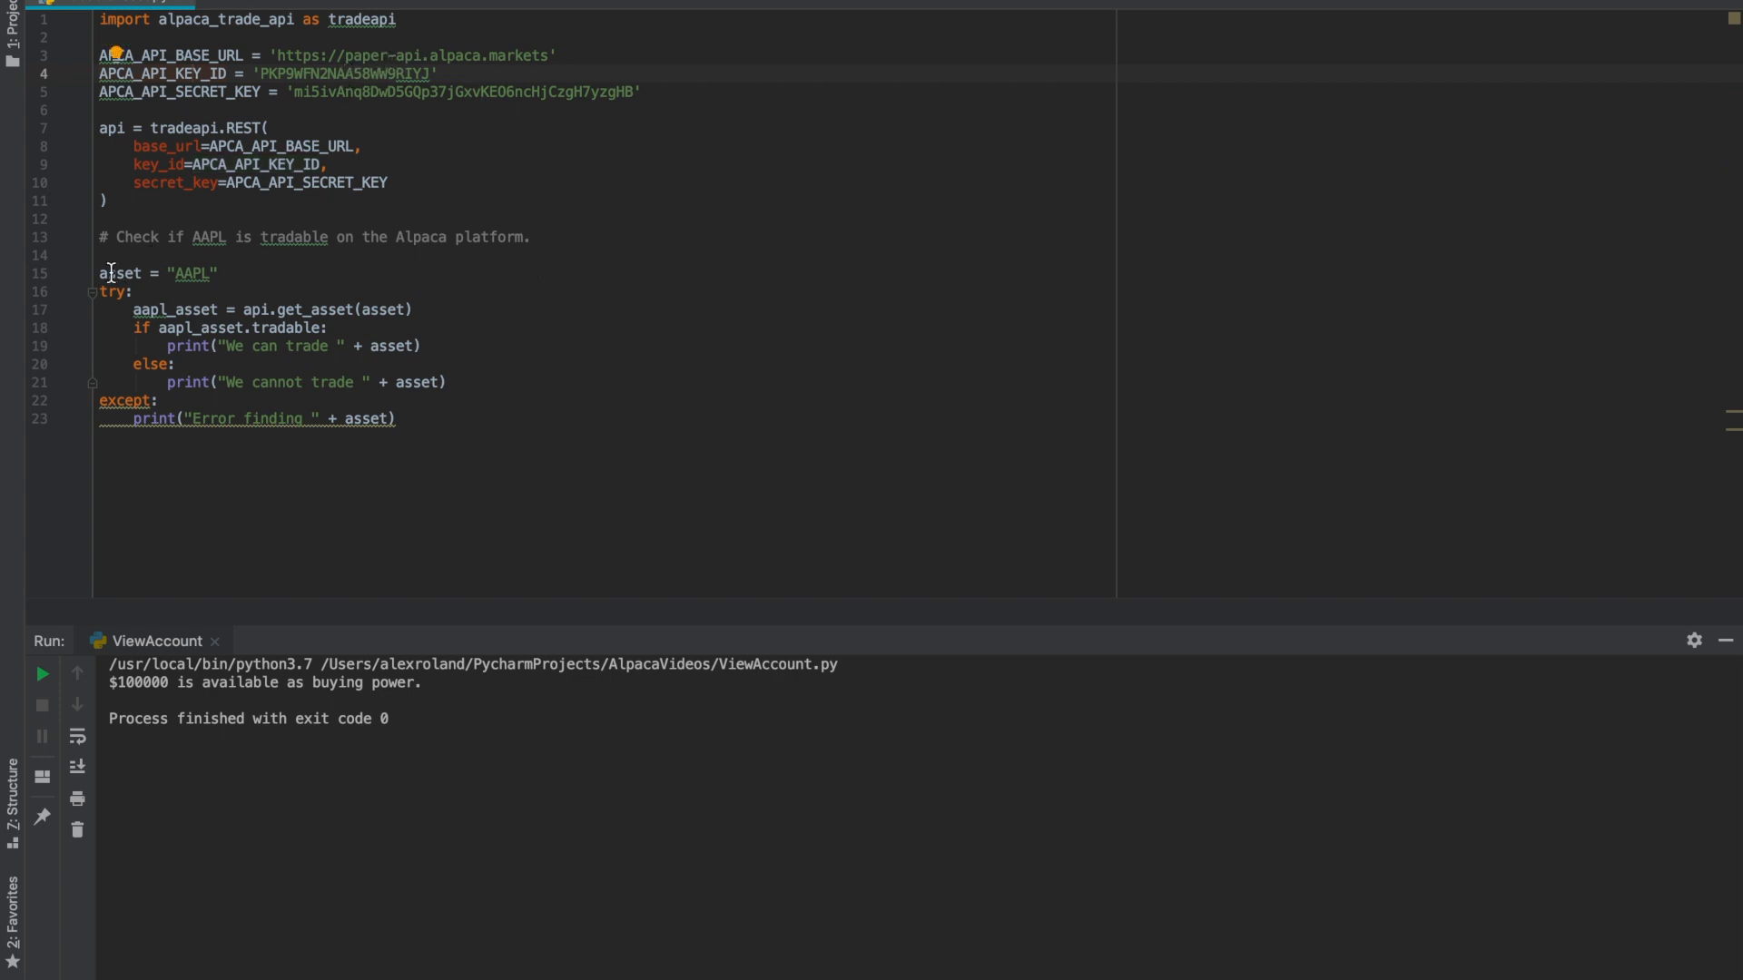
# Select through the TradableAsset code that checks whether AAPL is tradable.
pyautogui.moveTo(173, 363); pyautogui.dragTo(395, 417)
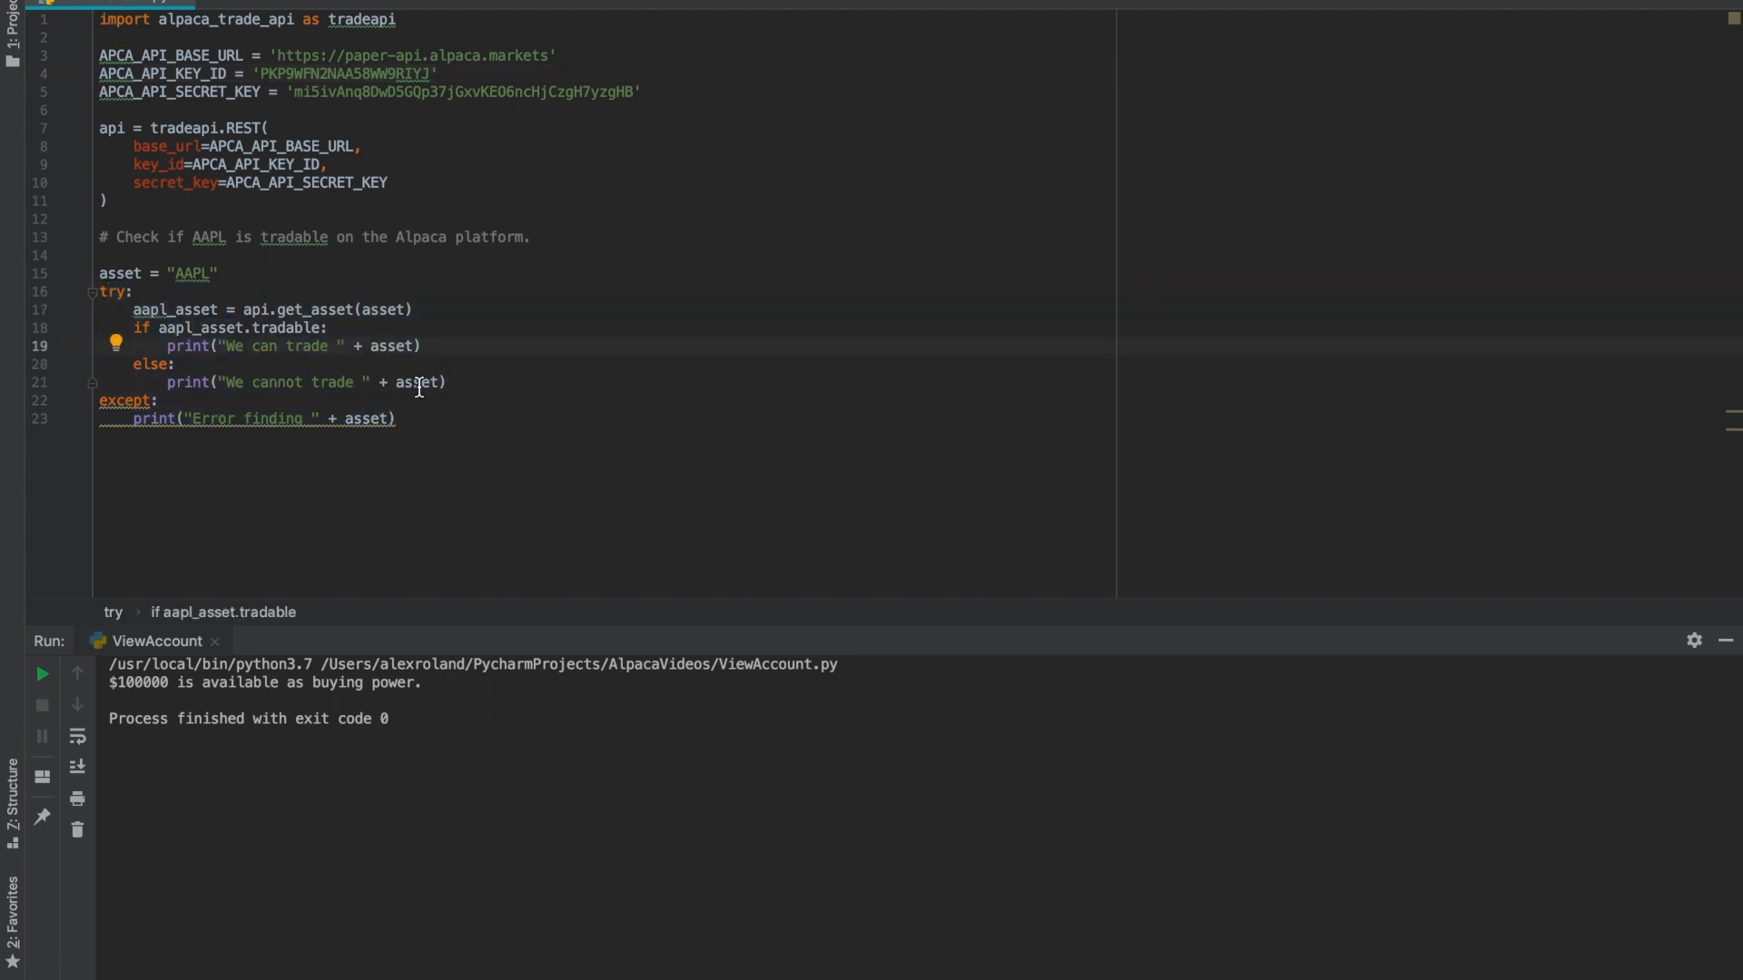
pyautogui.moveTo(374, 426)
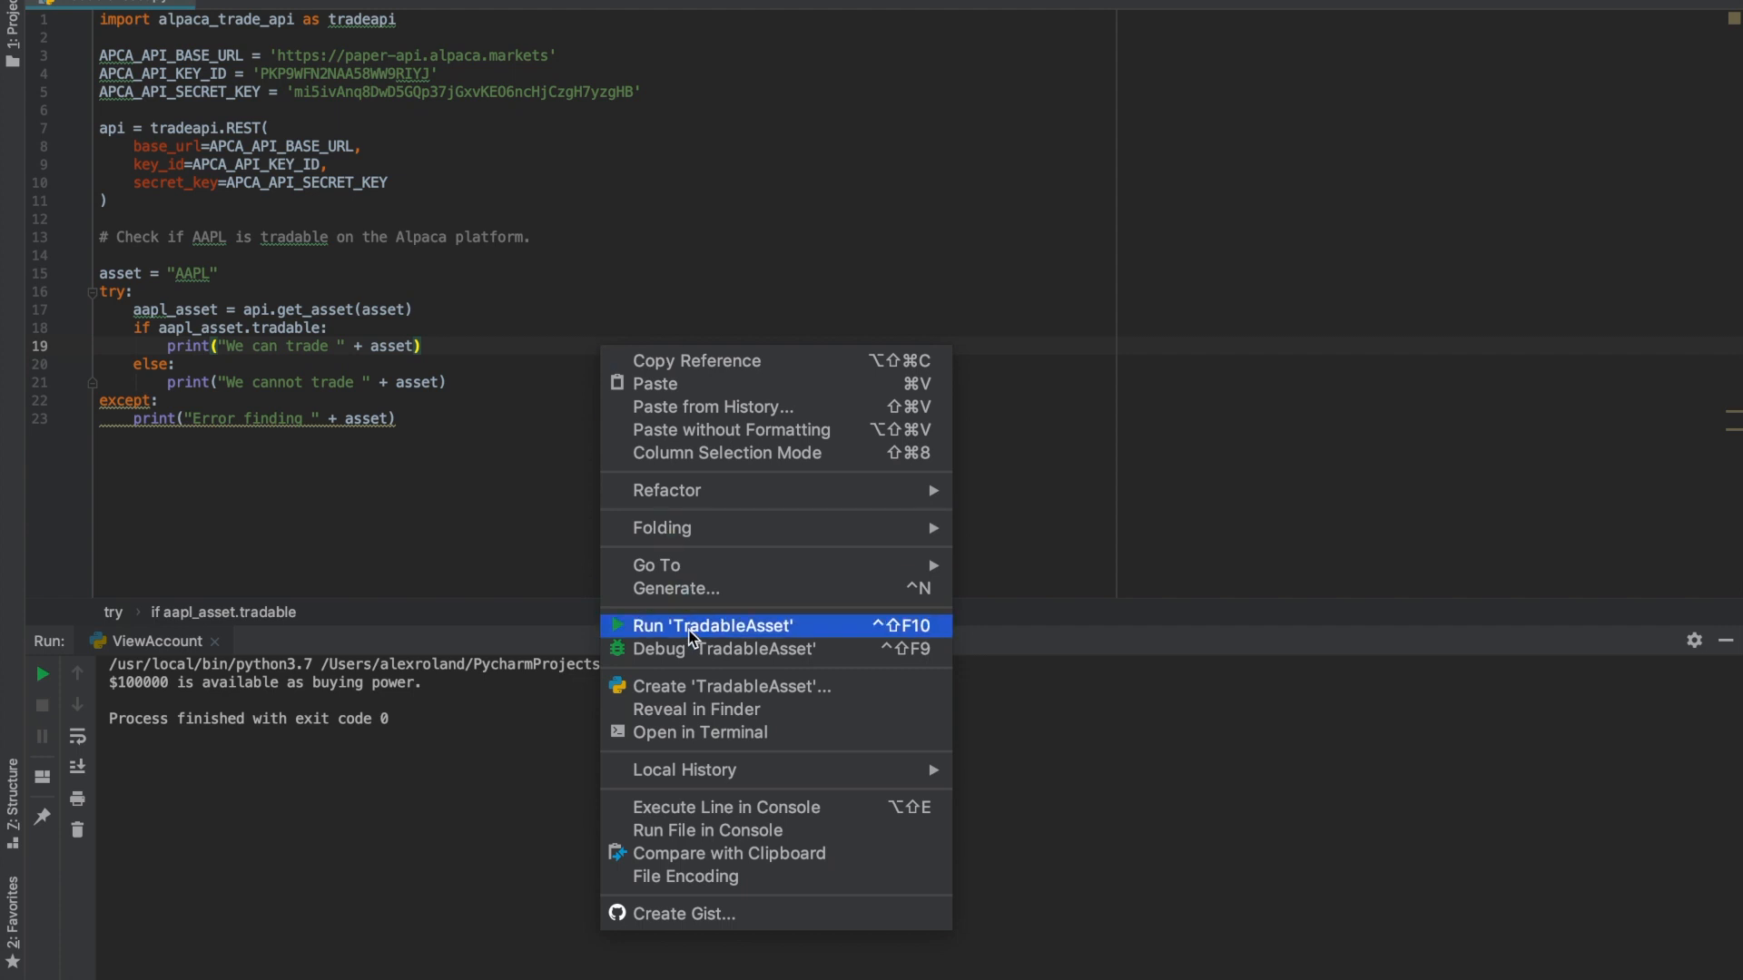
# Run TradableAsset for AAPL, then rerun it with the symbol F.
pyautogui.click(711, 625)
pyautogui.write('F')
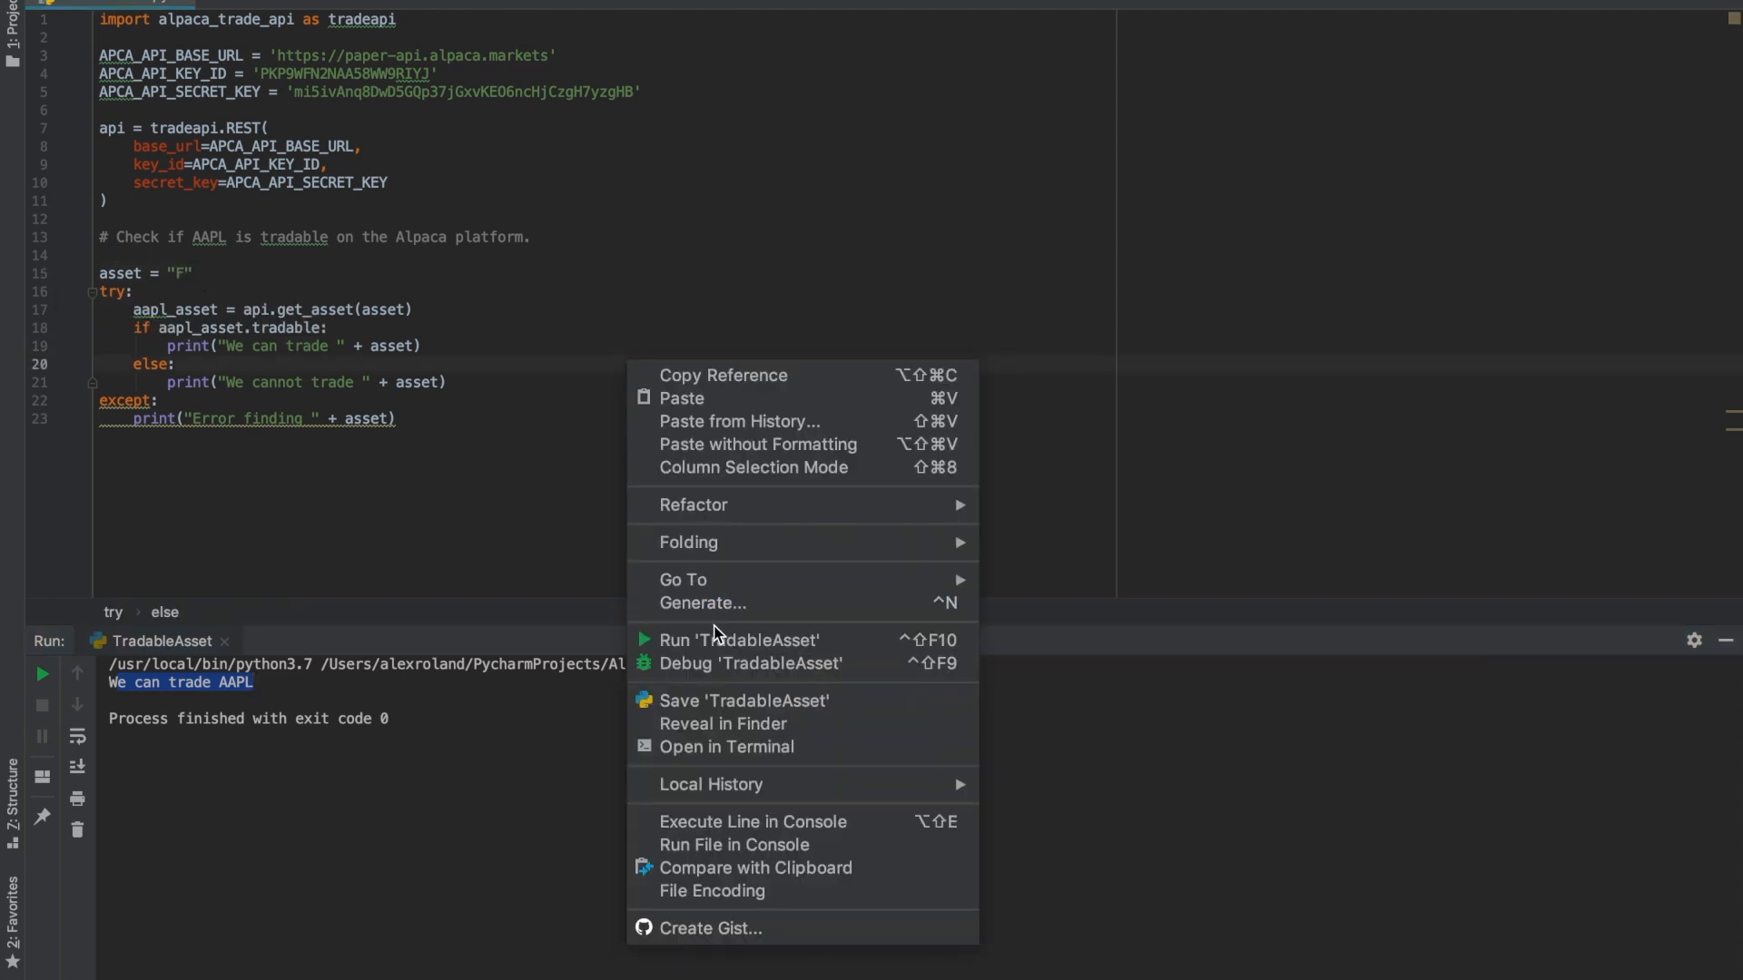
pyautogui.click(741, 639)
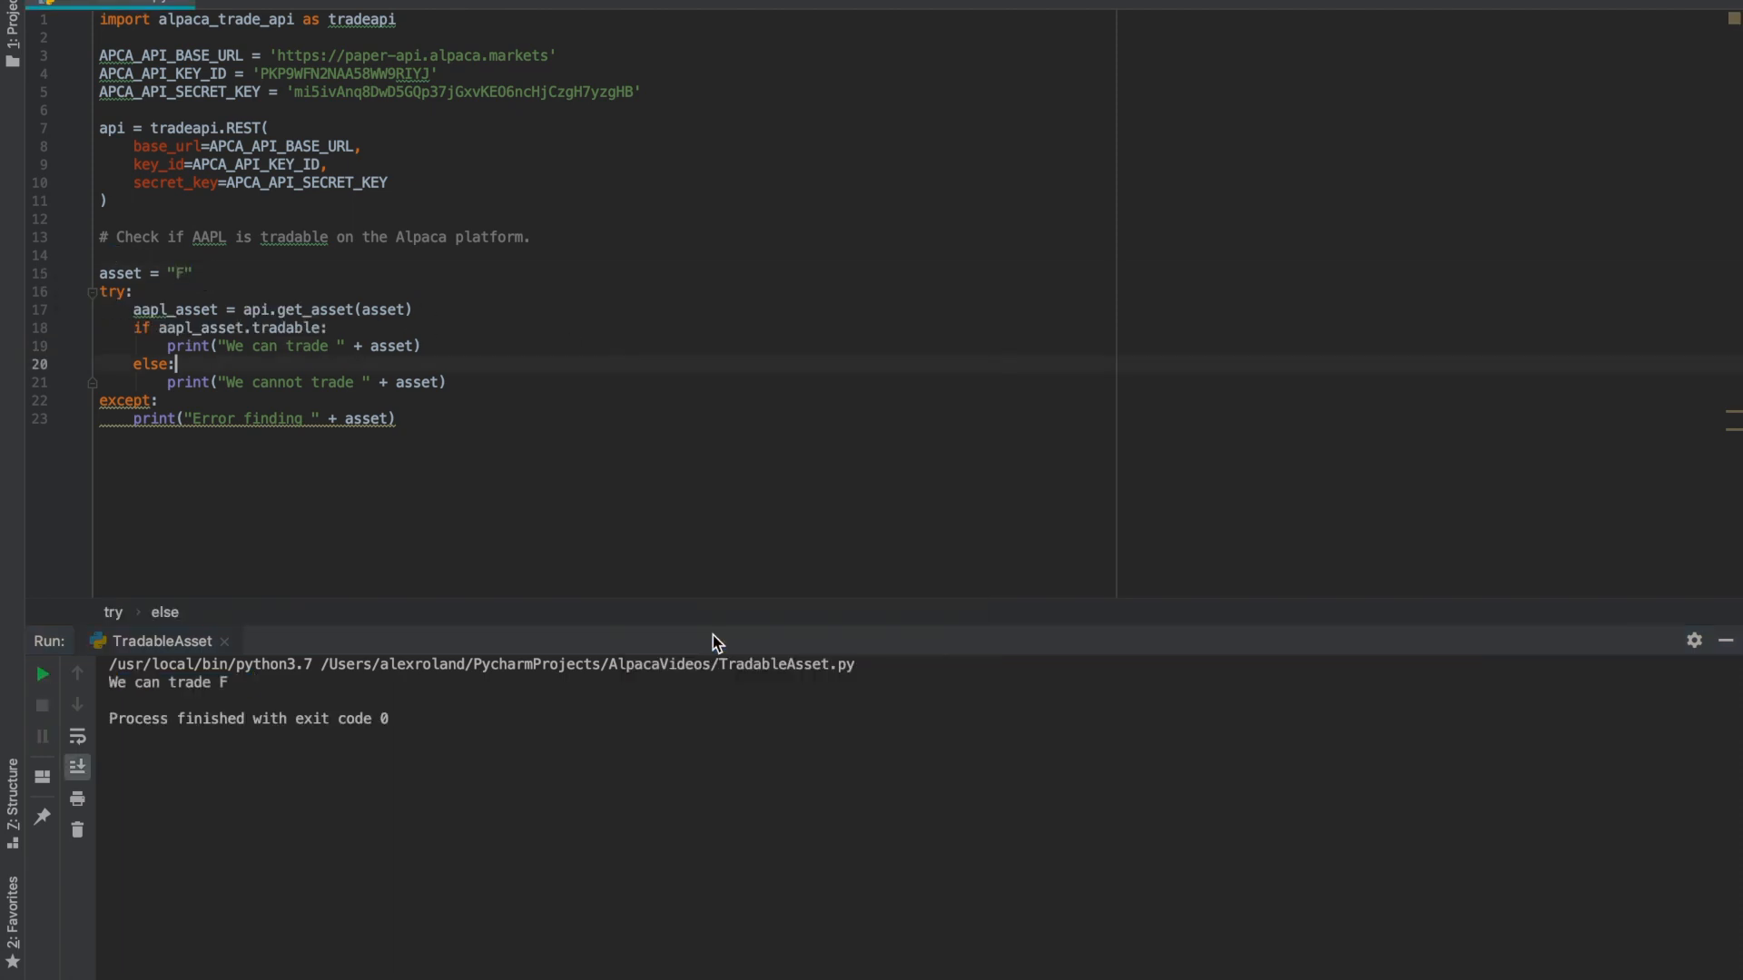
# Replace the asset symbol F with the made-up ticker YYYY.
pyautogui.click(185, 272)
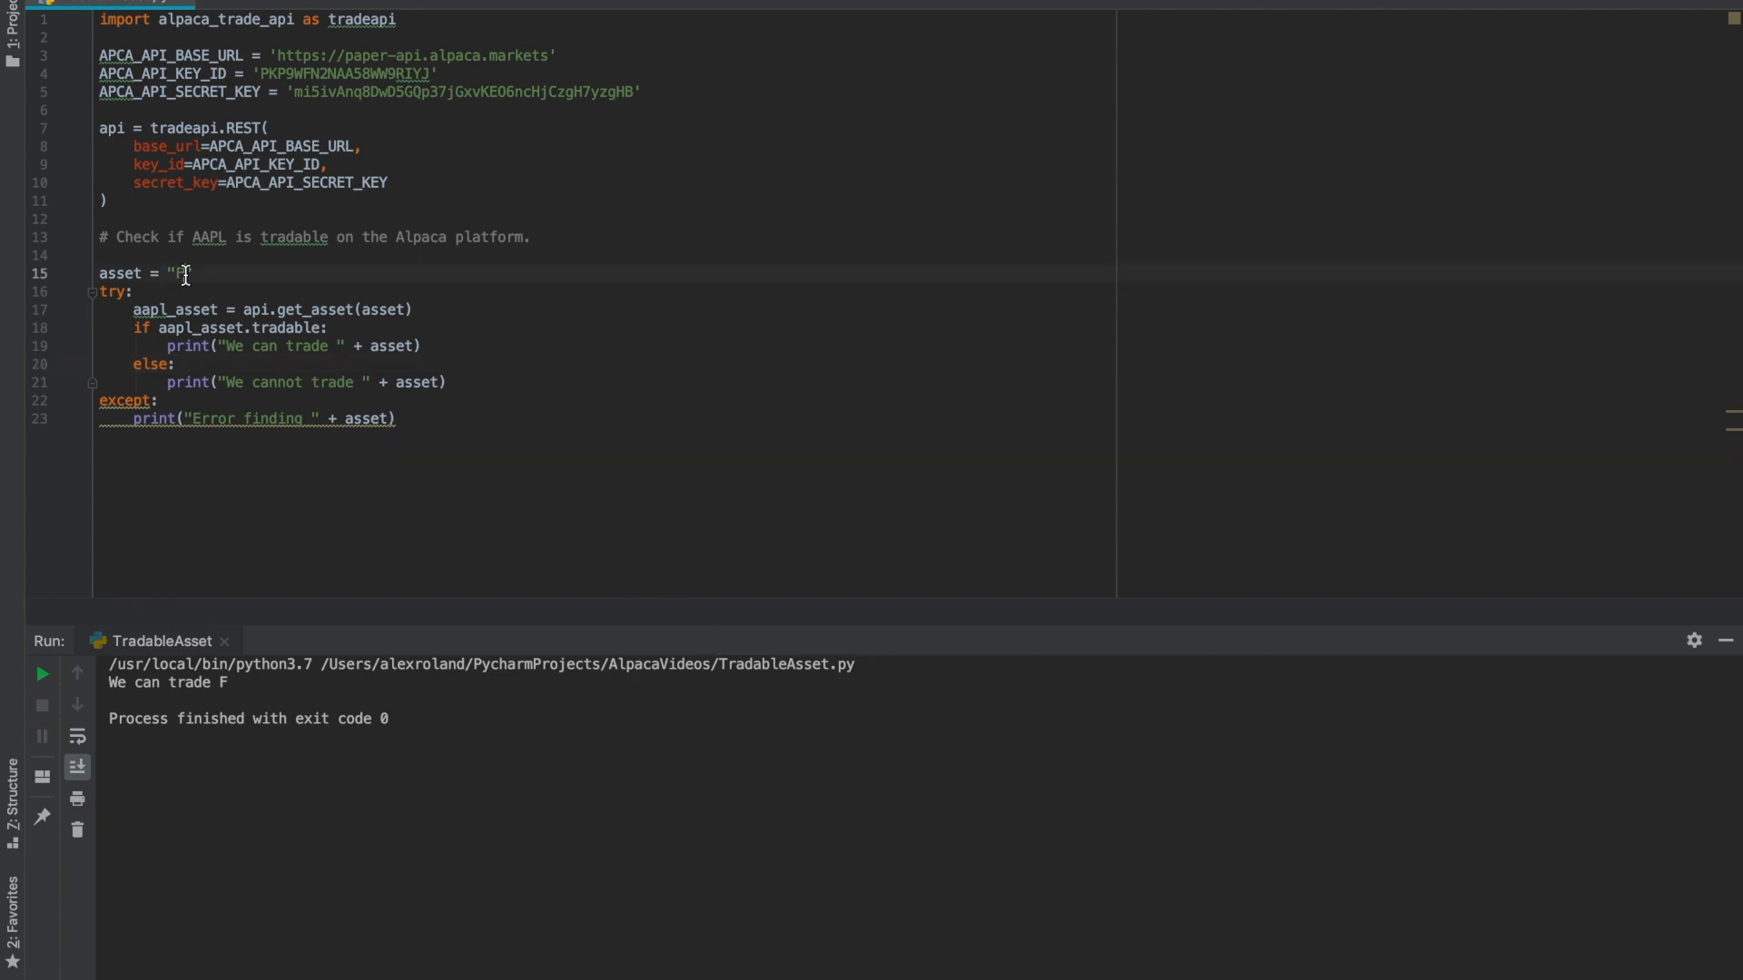
pyautogui.write('YYYYY')
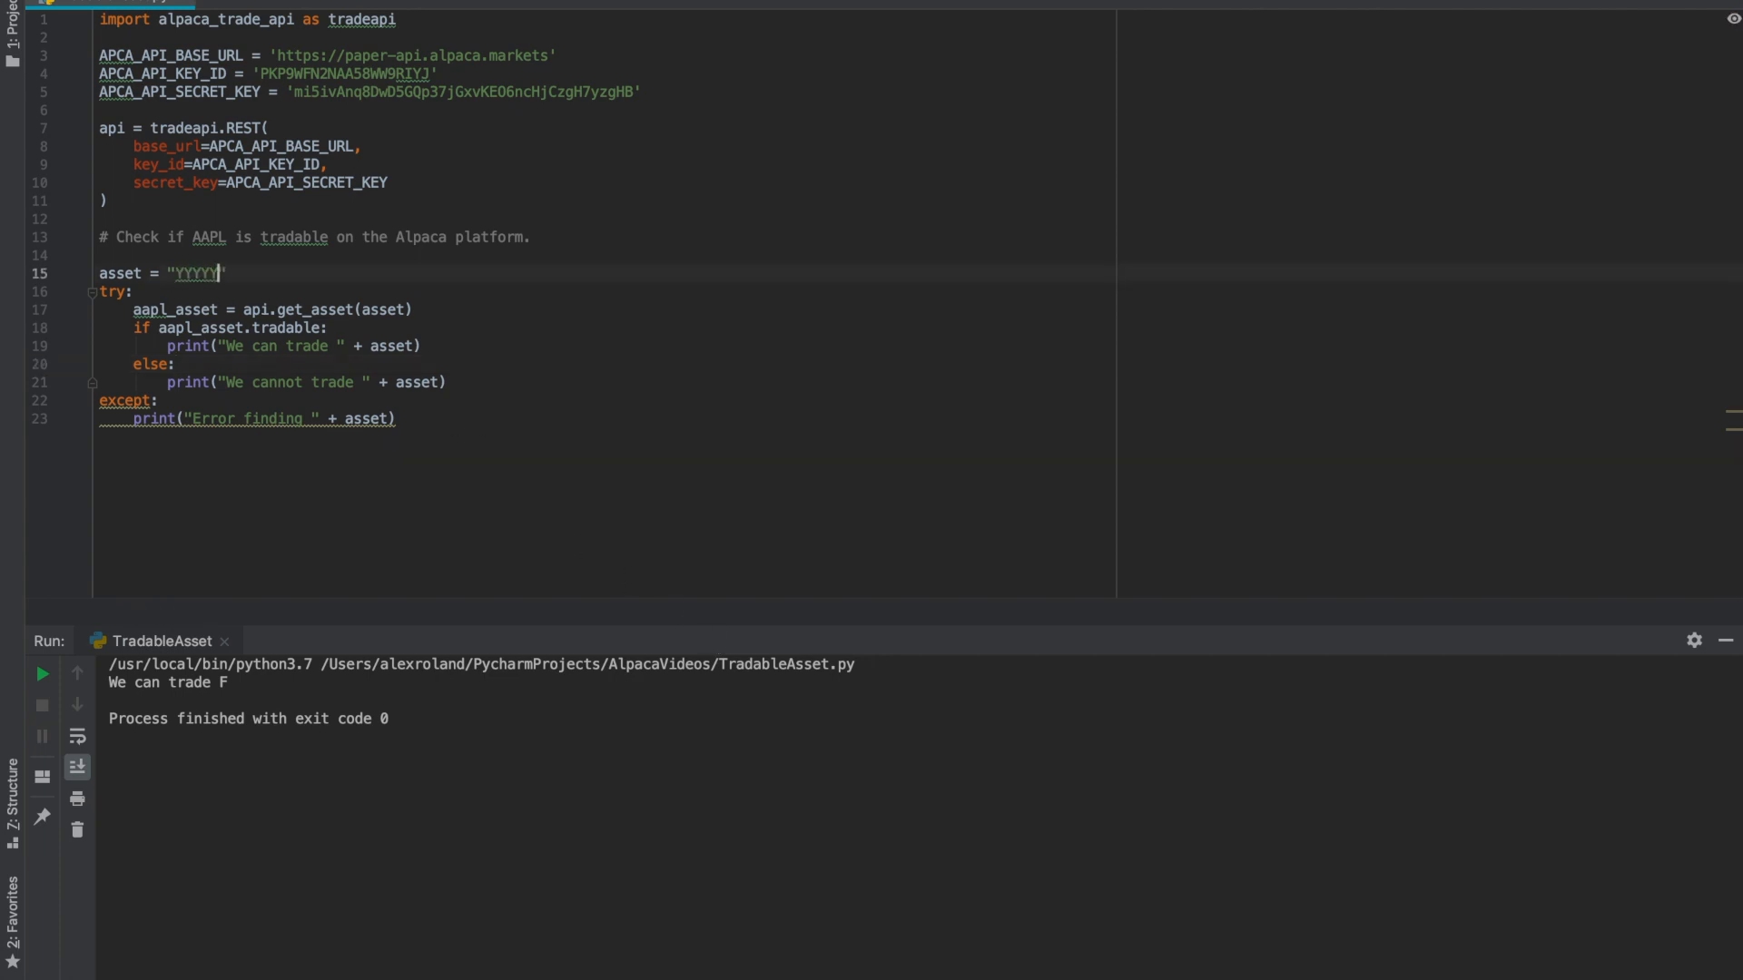